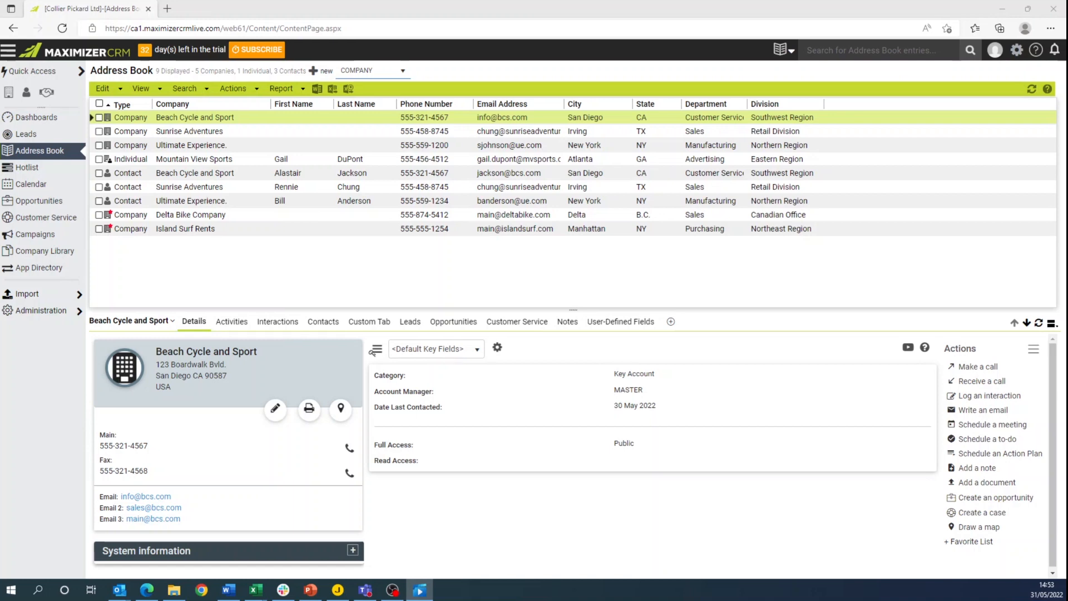
mouse_move(368, 282)
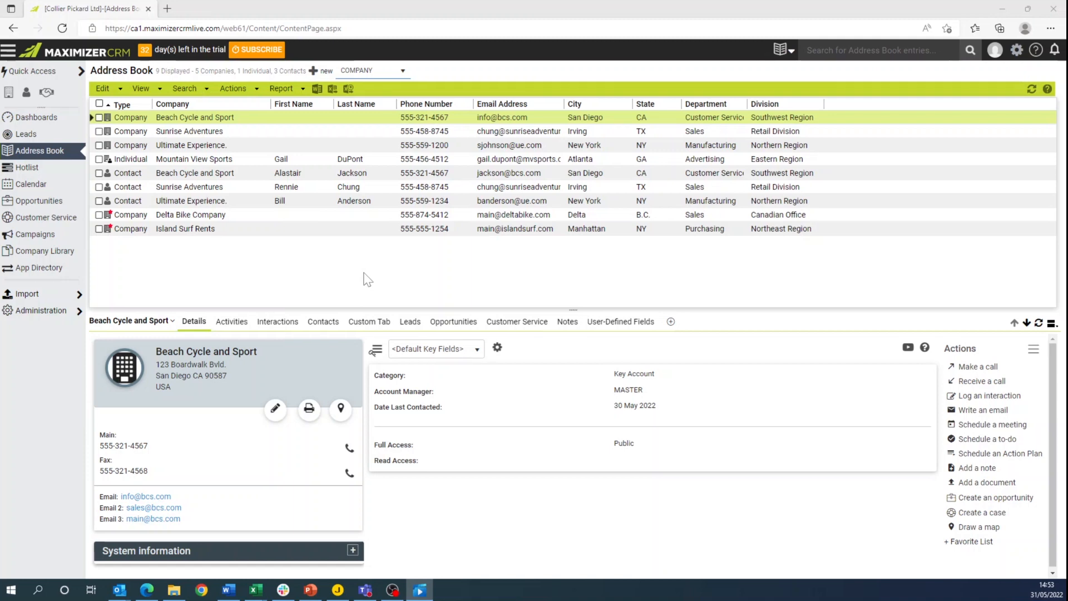
mouse_move(340, 245)
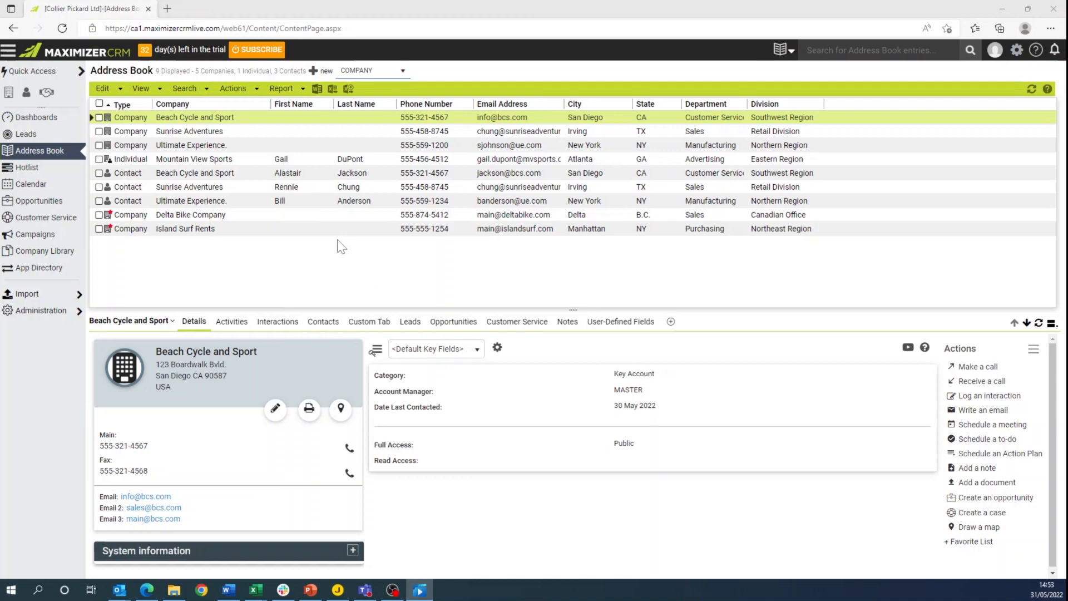
mouse_move(232, 126)
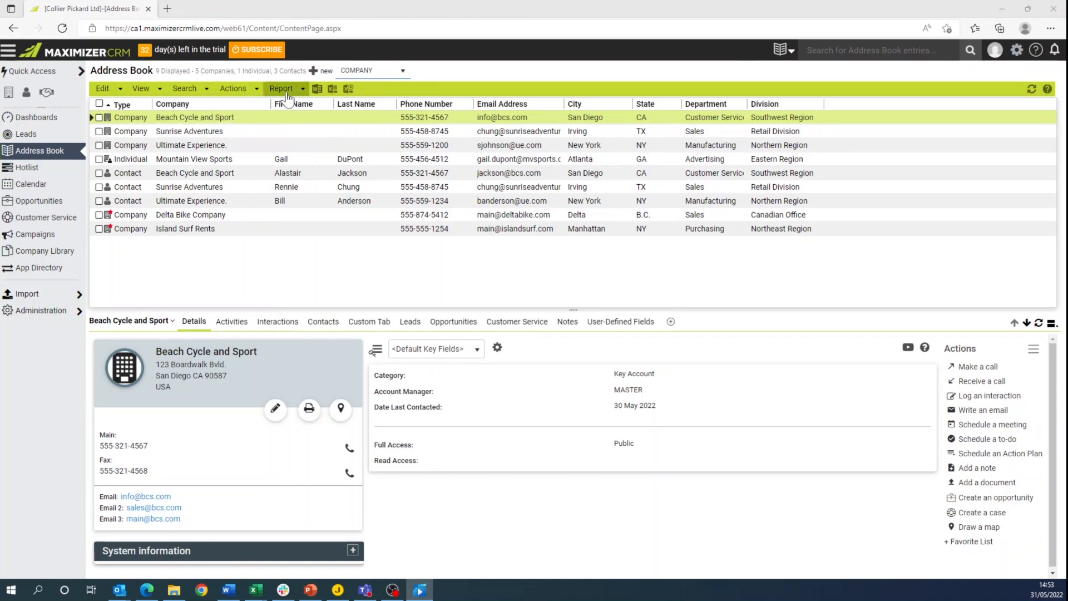
Step: Choose the Address Book Interactions Report from the Address Book Report menu
left_click(281, 89)
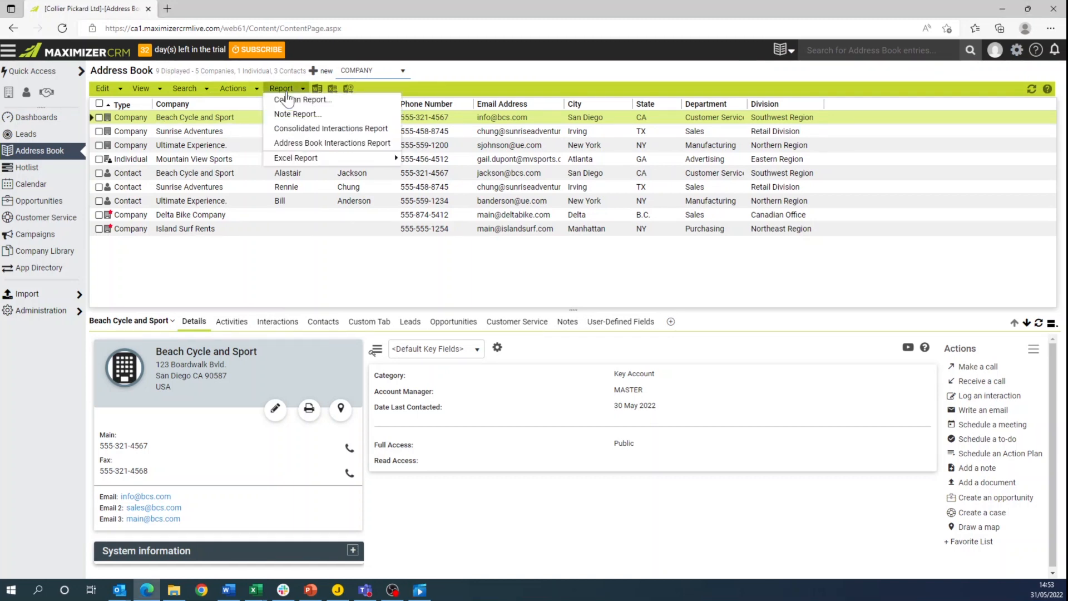
mouse_move(331, 144)
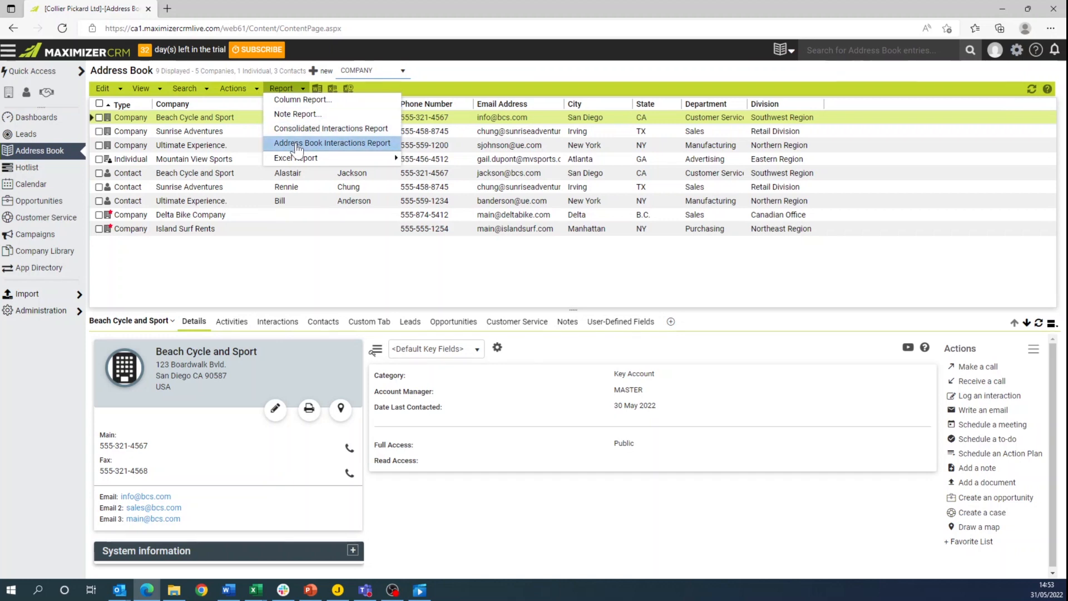
left_click(331, 144)
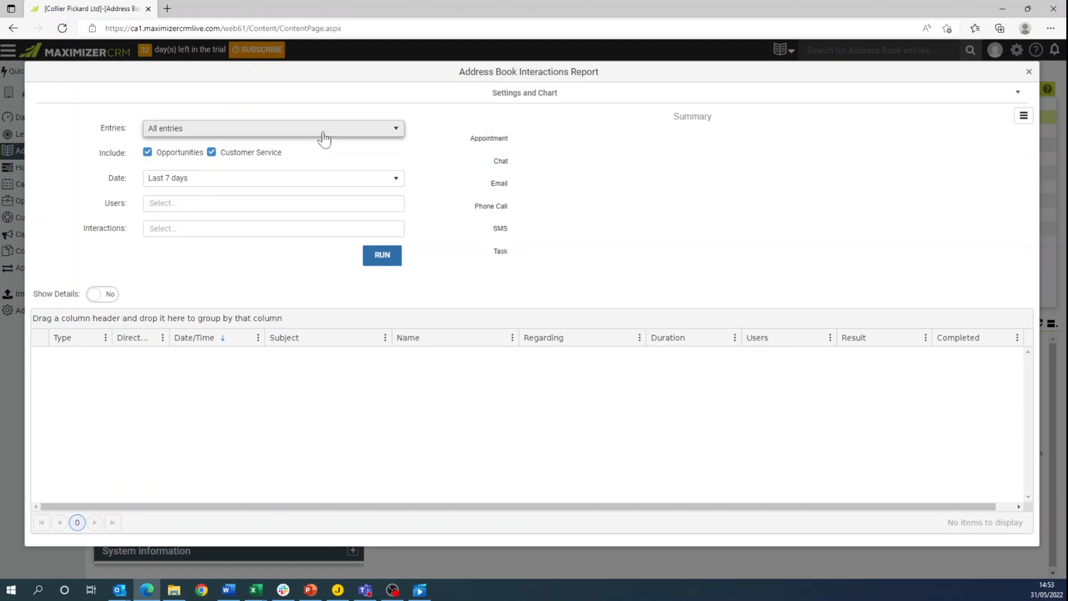
mouse_move(328, 134)
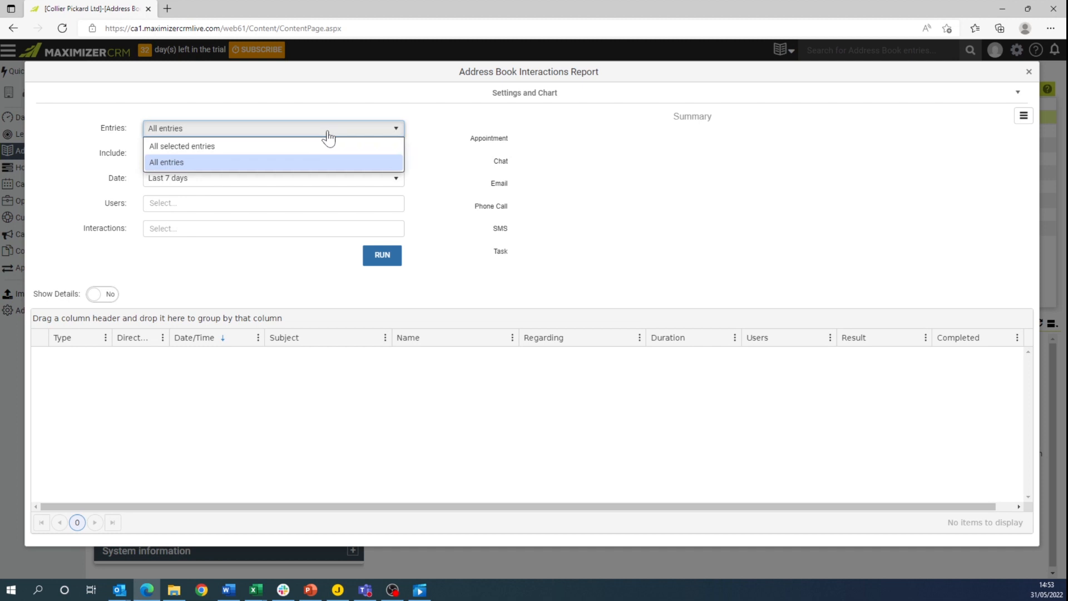
mouse_move(386, 157)
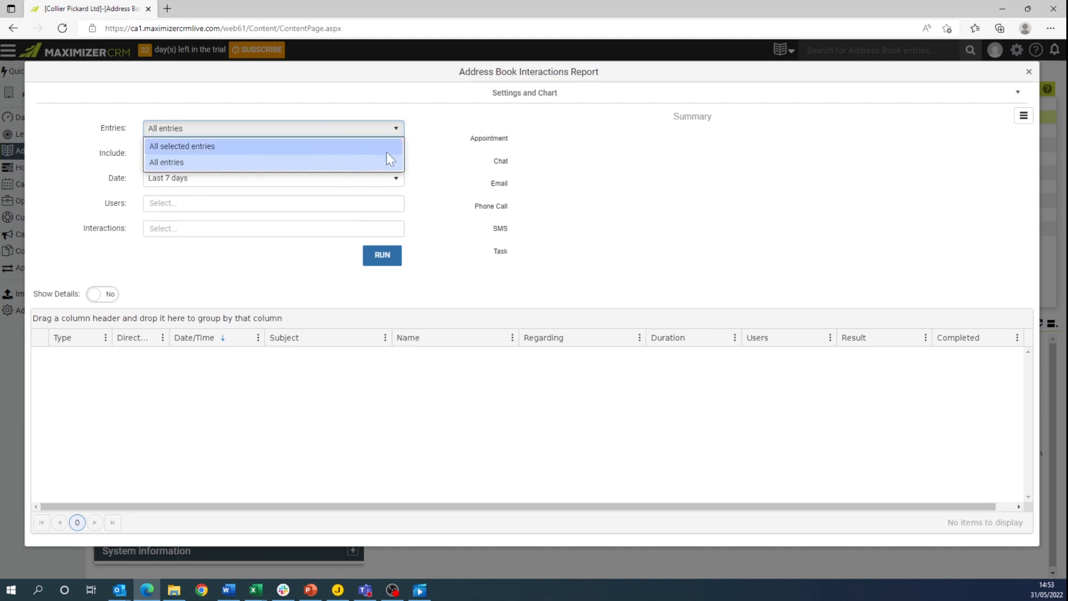
Step: Keep Entries at All entries, set Date to Last 90 days and filter to one user
left_click(166, 162)
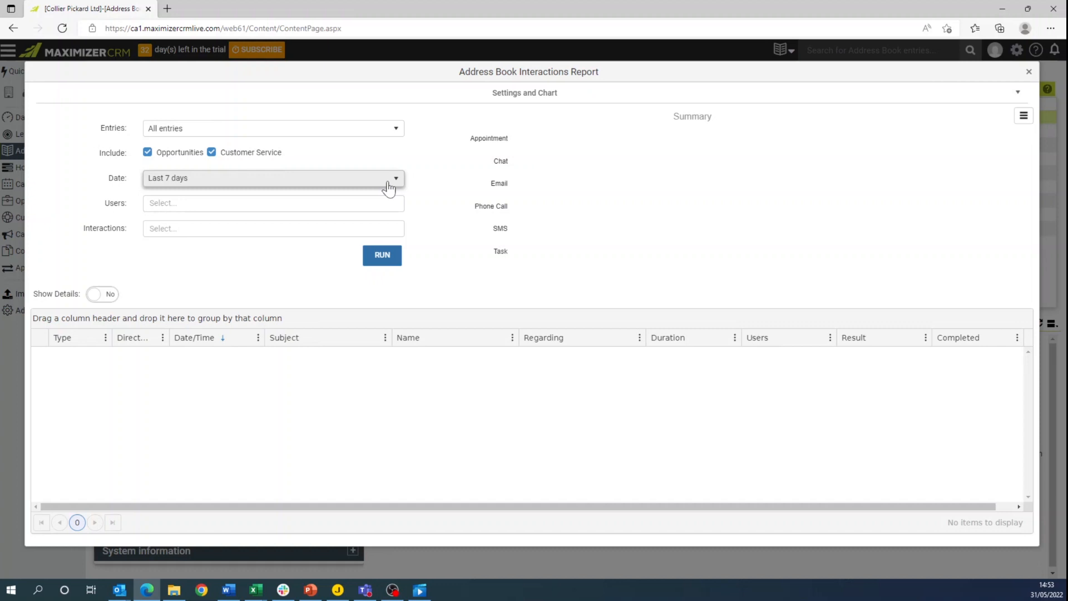
left_click(395, 178)
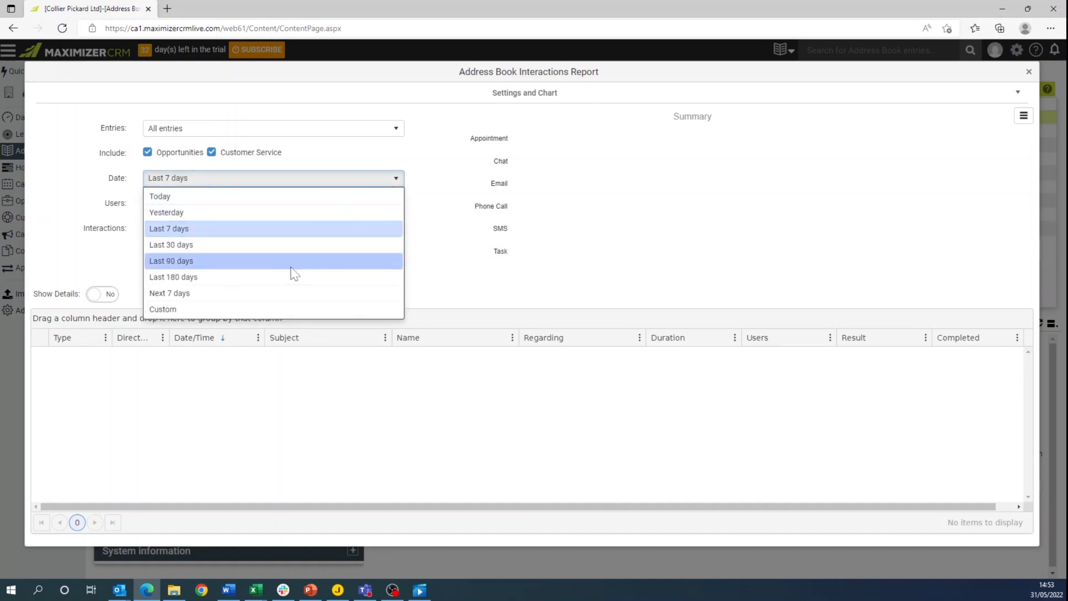
left_click(171, 260)
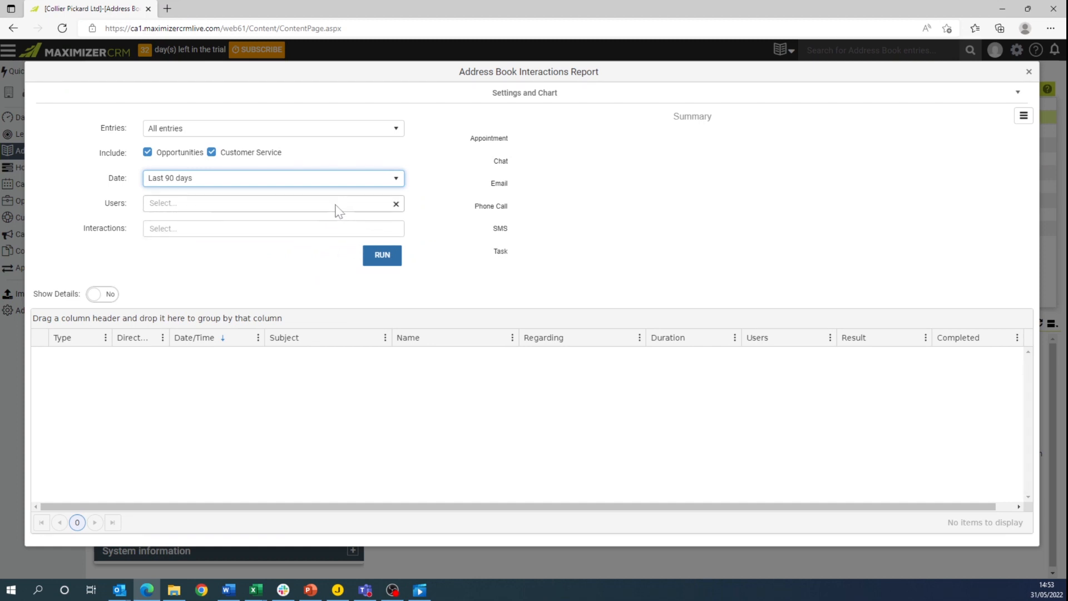
left_click(266, 202)
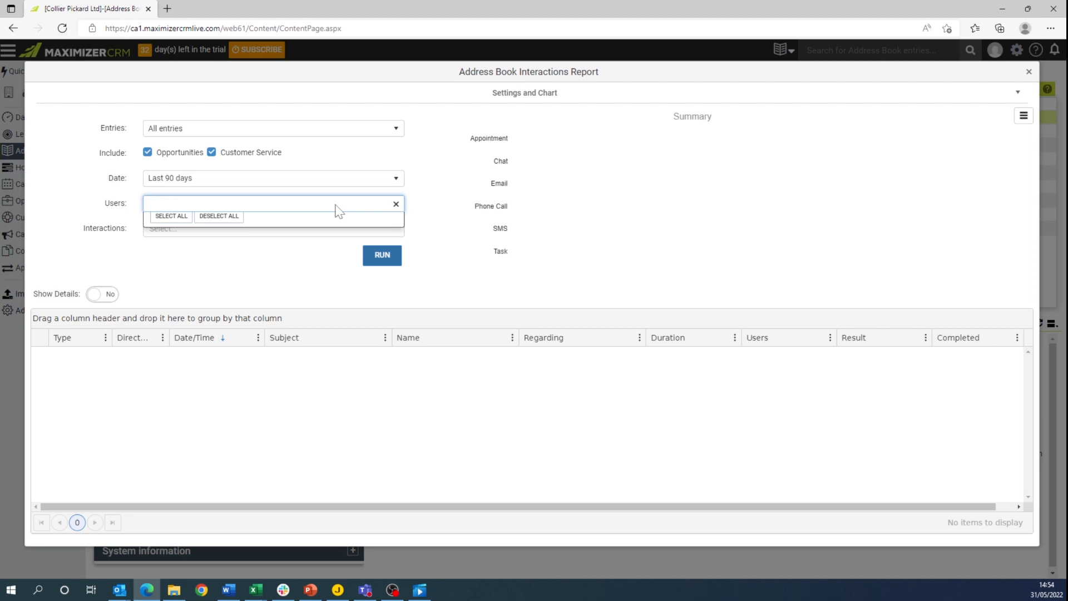
left_click(273, 202)
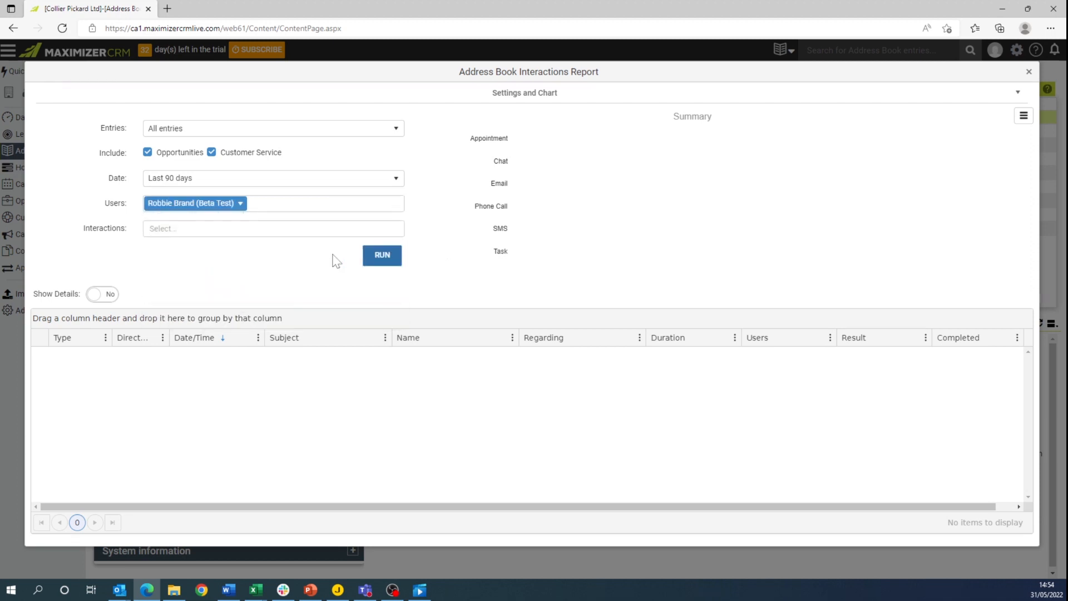
Step: Leave the Interactions type filter unchanged and run the report
left_click(273, 227)
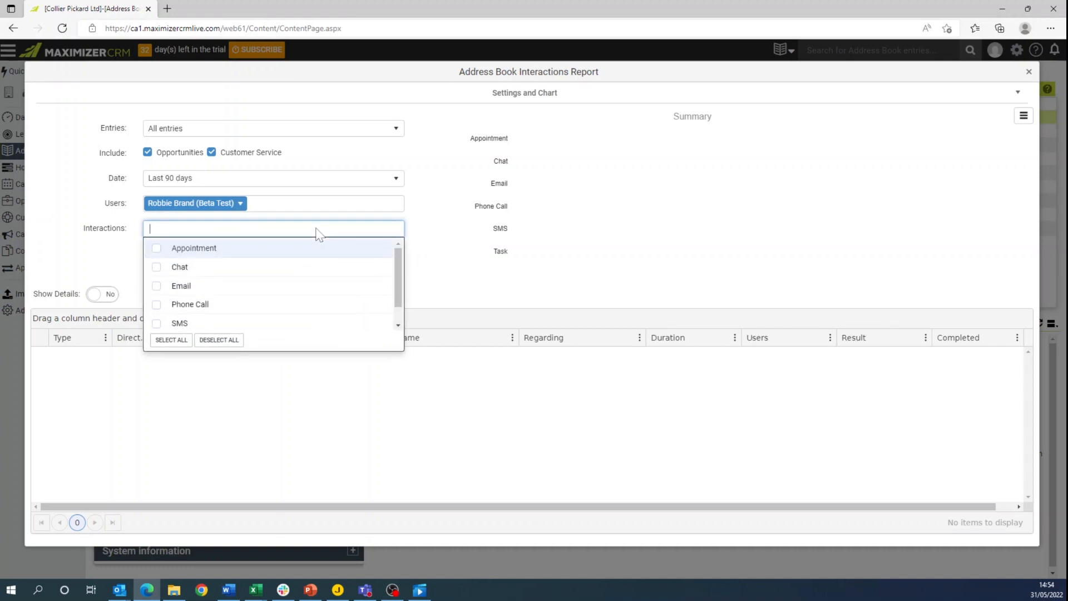
scroll("down", 3)
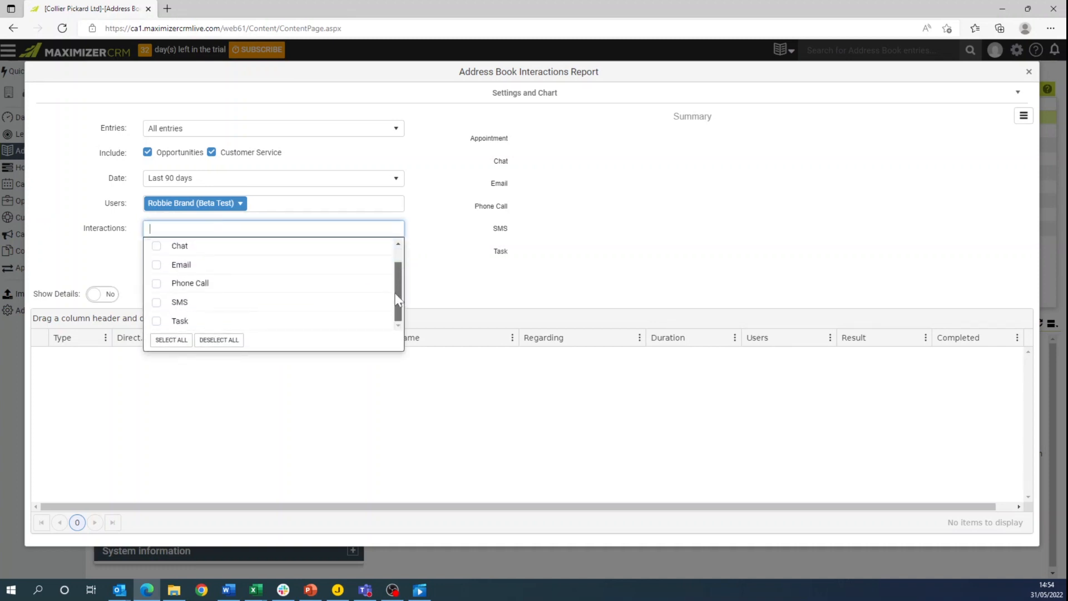
left_click(461, 286)
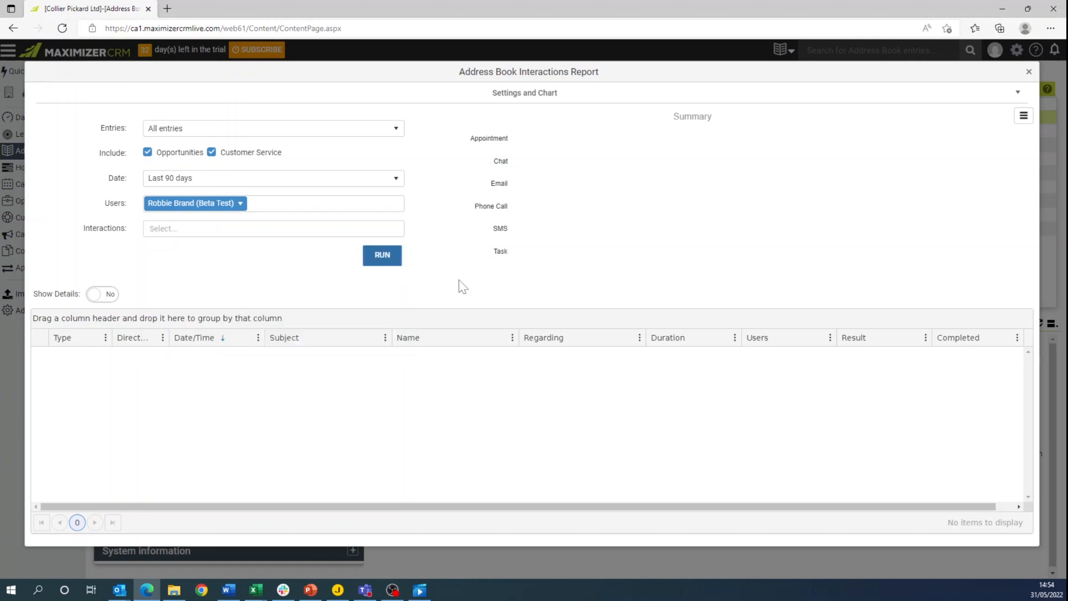
mouse_move(406, 251)
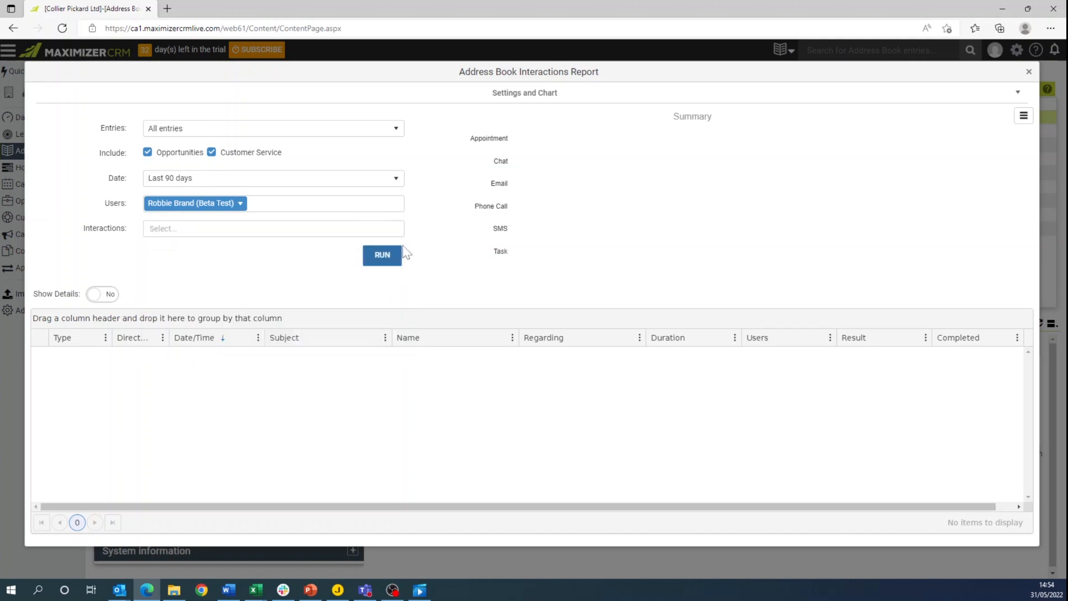
left_click(381, 255)
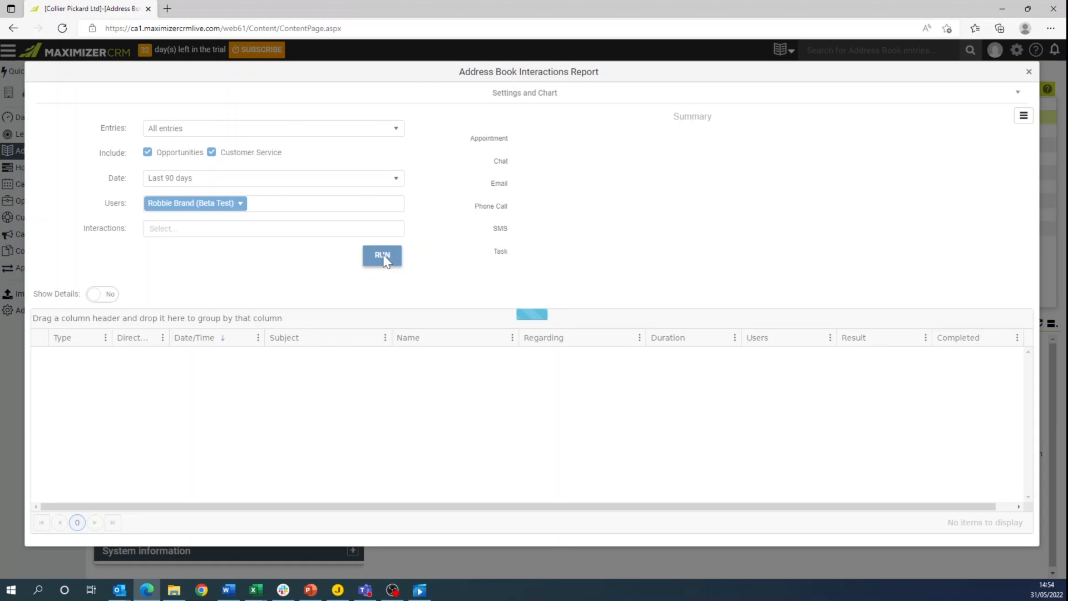
Step: Review the summary chart and 47-result list, then bring up the Export to Excel/PDF options
left_click(382, 255)
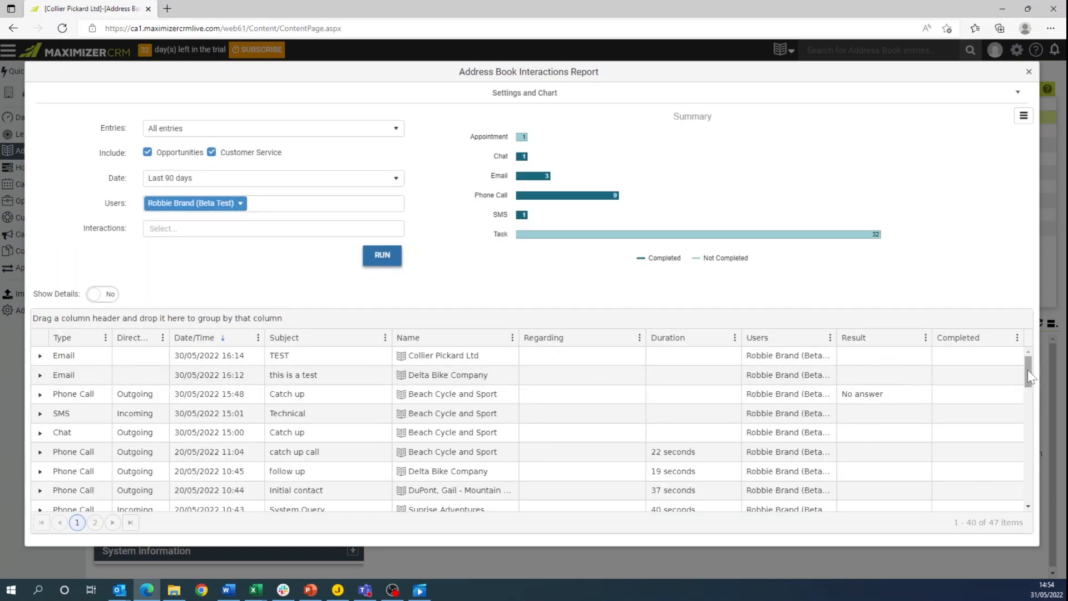
scroll("down", 3)
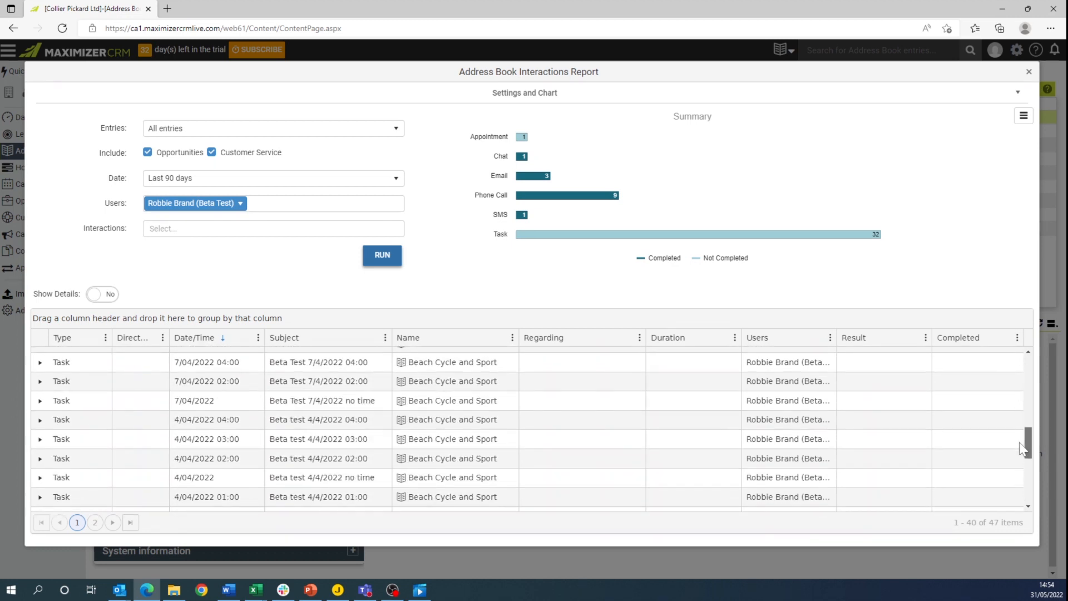
scroll("up", 3)
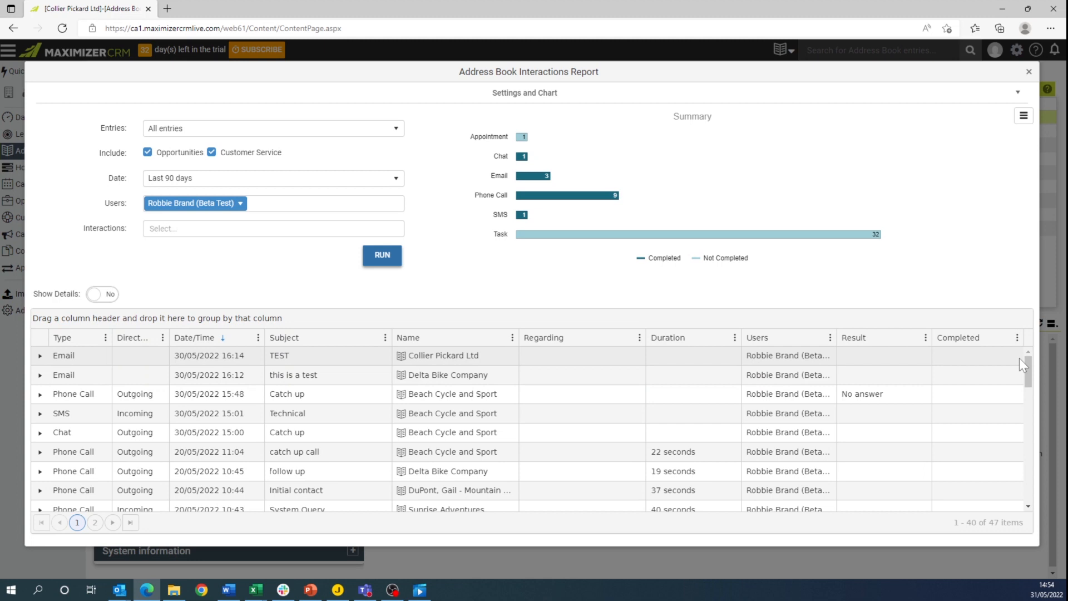
mouse_move(999, 196)
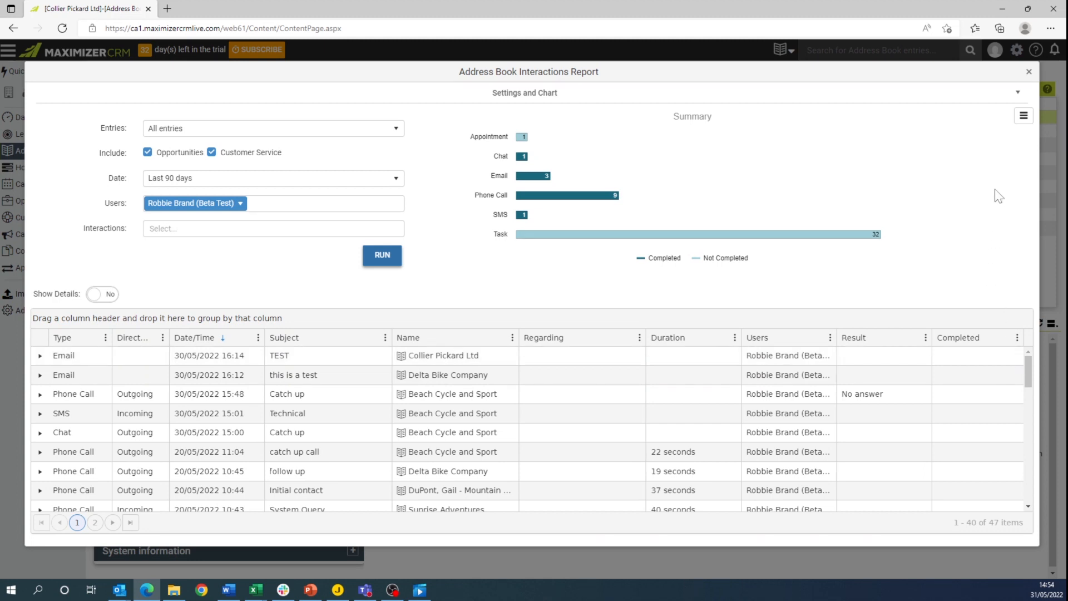
left_click(1024, 114)
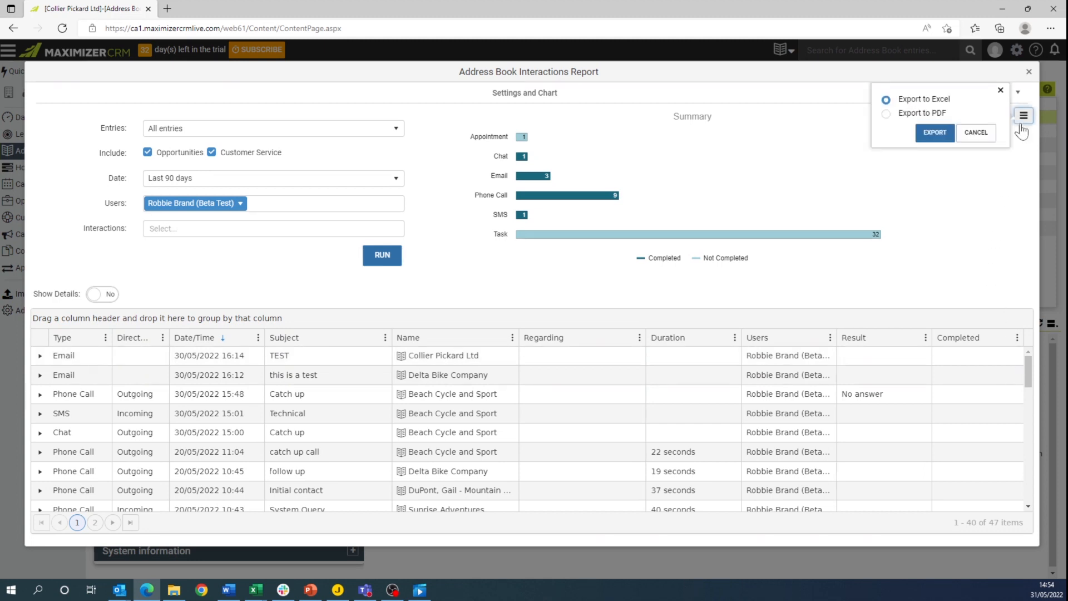